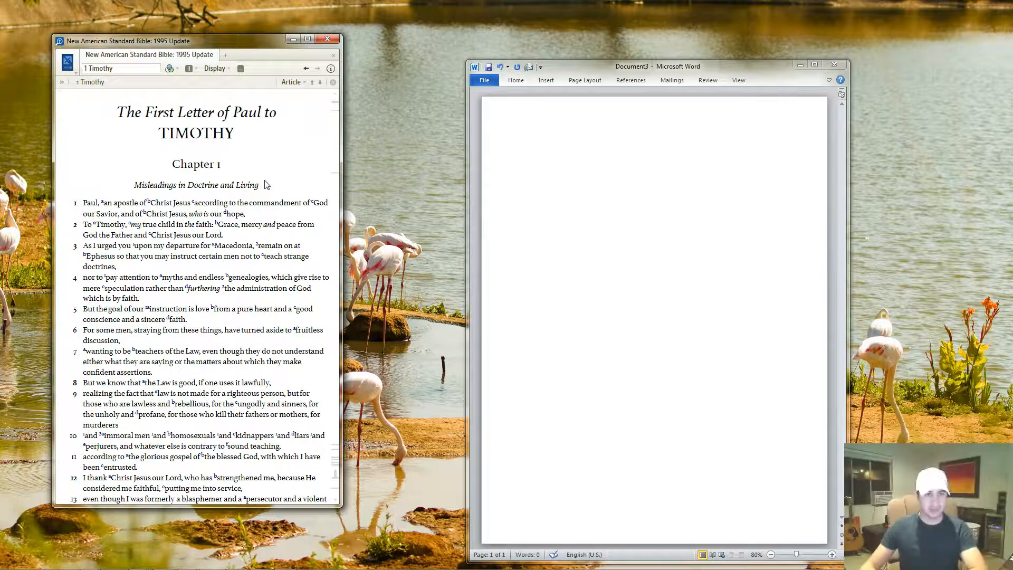
# Drag the Logos Bible window showing 1 Timothy 1 beside the blank Word document
pyautogui.moveTo(193, 40); pyautogui.dragTo(200, 47)
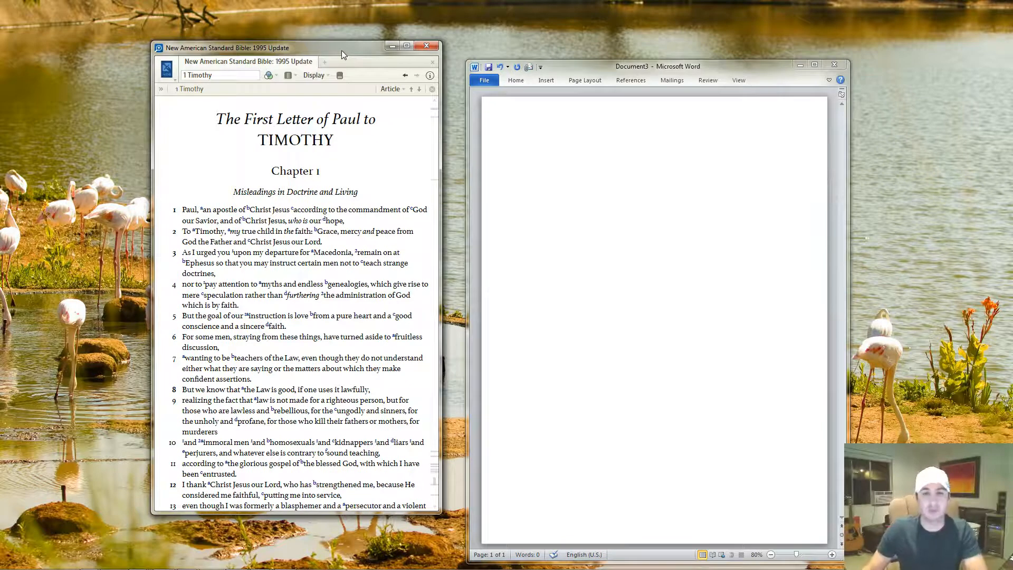
pyautogui.moveTo(577, 75)
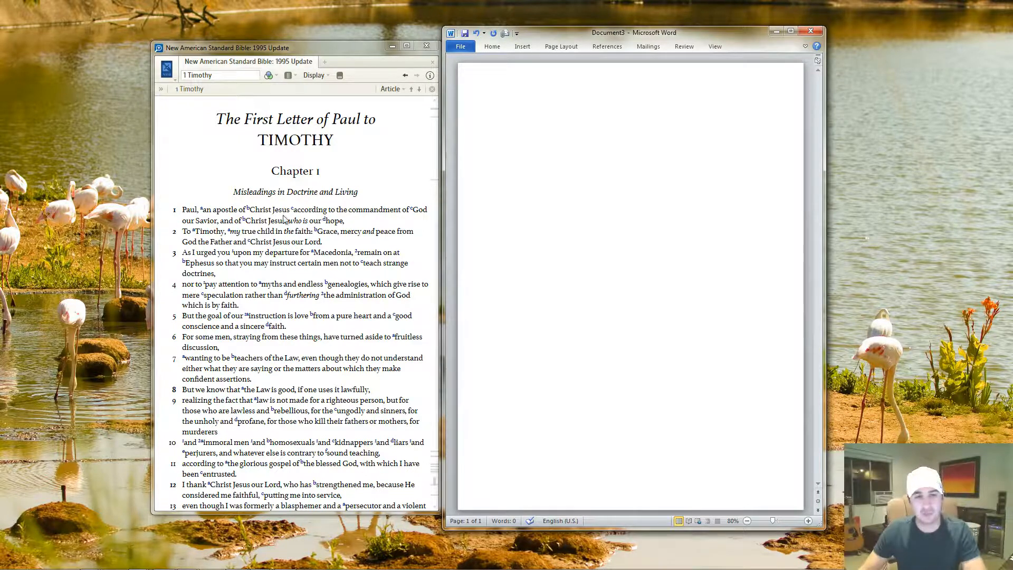
pyautogui.moveTo(330, 435)
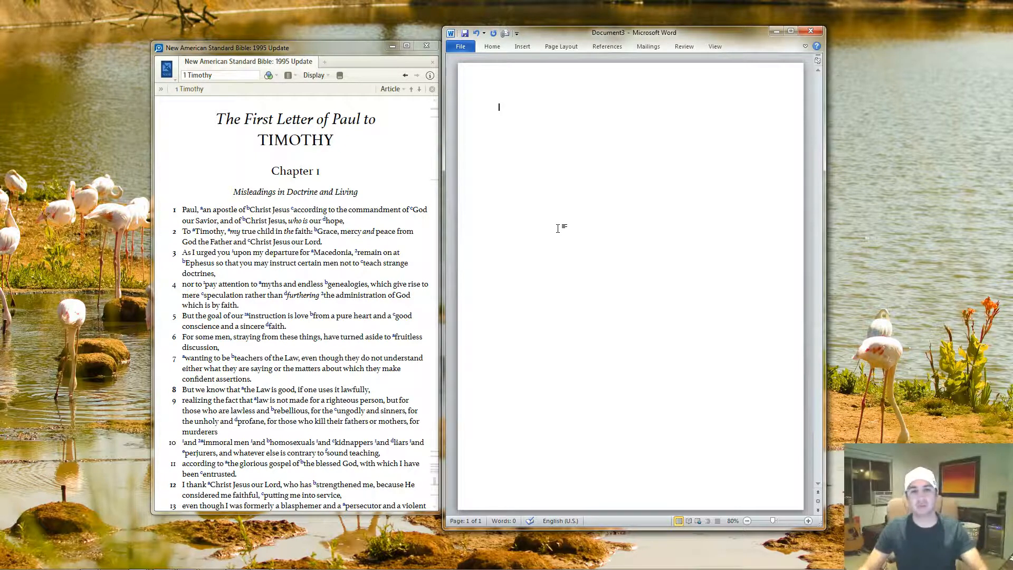
pyautogui.moveTo(554, 240)
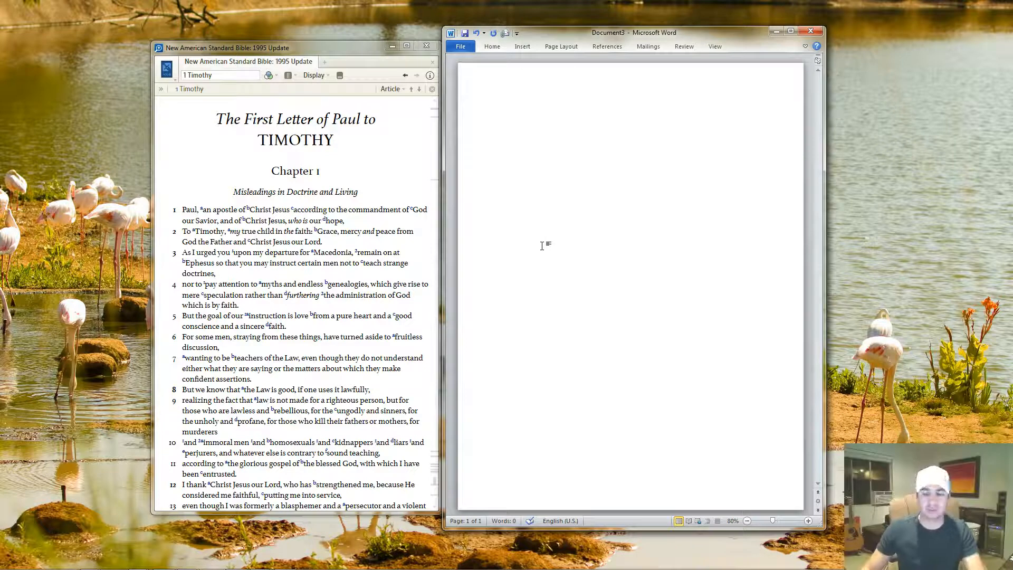
pyautogui.moveTo(517, 217)
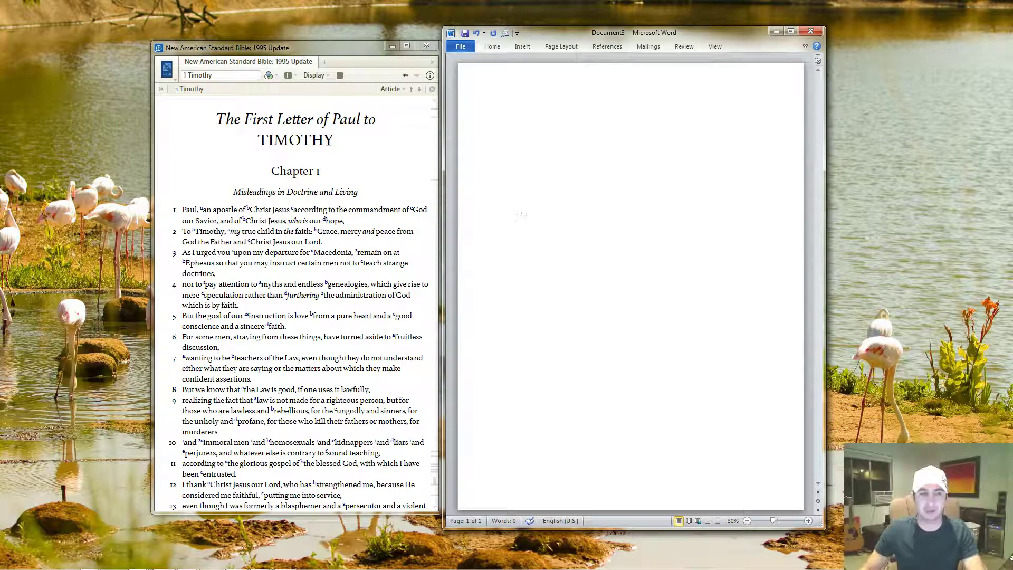
pyautogui.moveTo(526, 183)
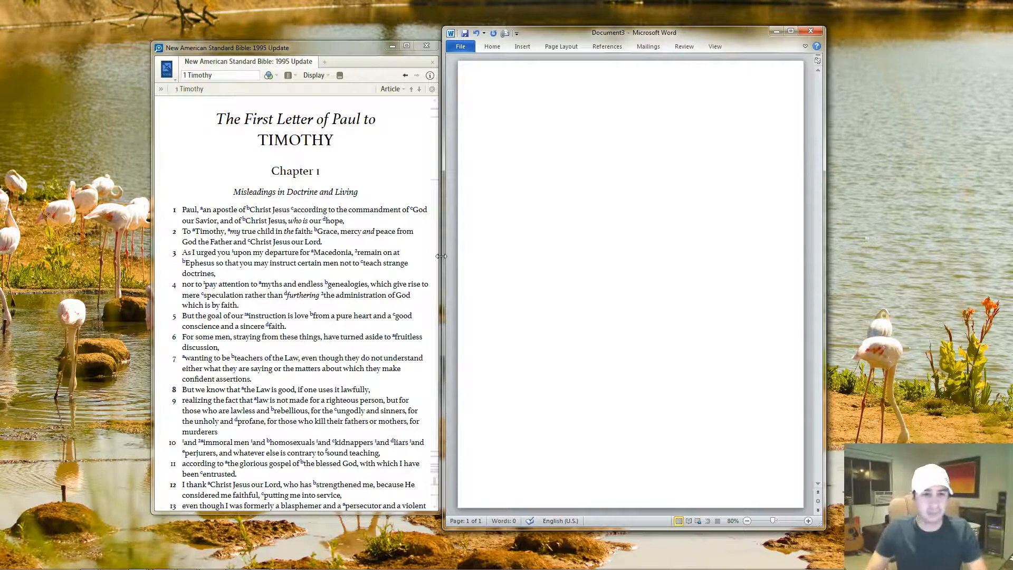
pyautogui.moveTo(190, 210)
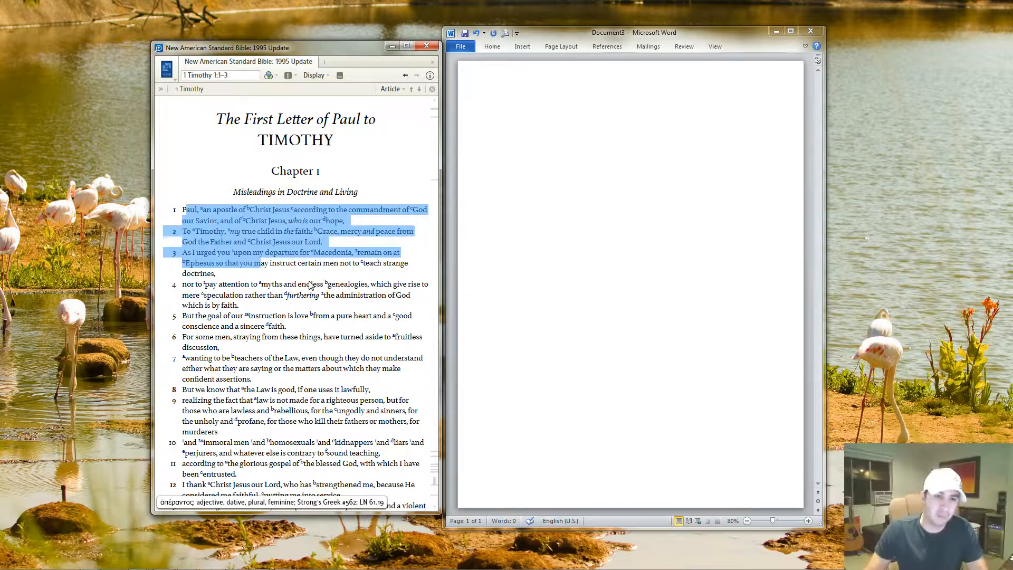
pyautogui.scroll(-3)
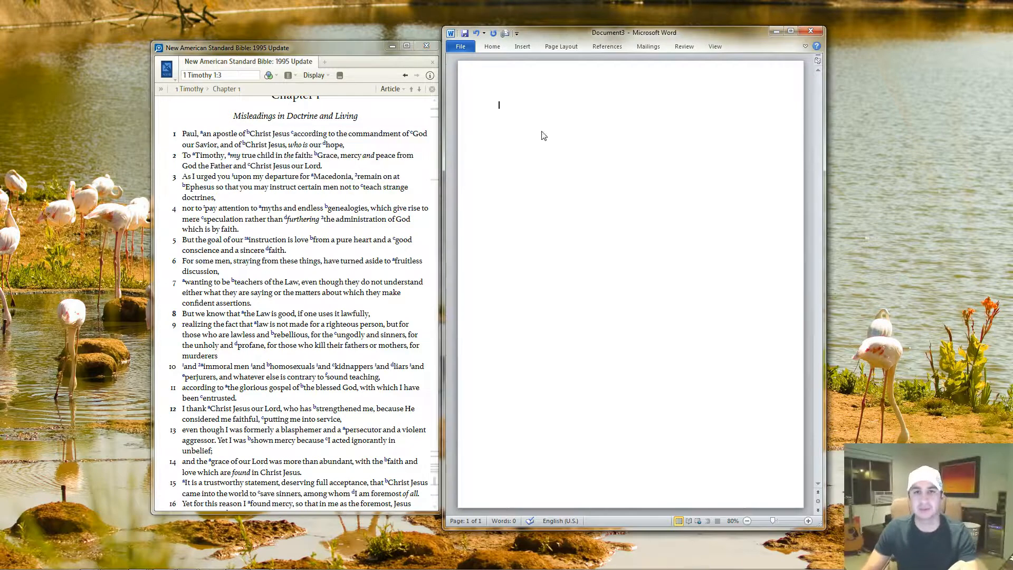
# Turn on Home-tab bullets for the first line and highlight verse 1 in Logos
pyautogui.click(492, 46)
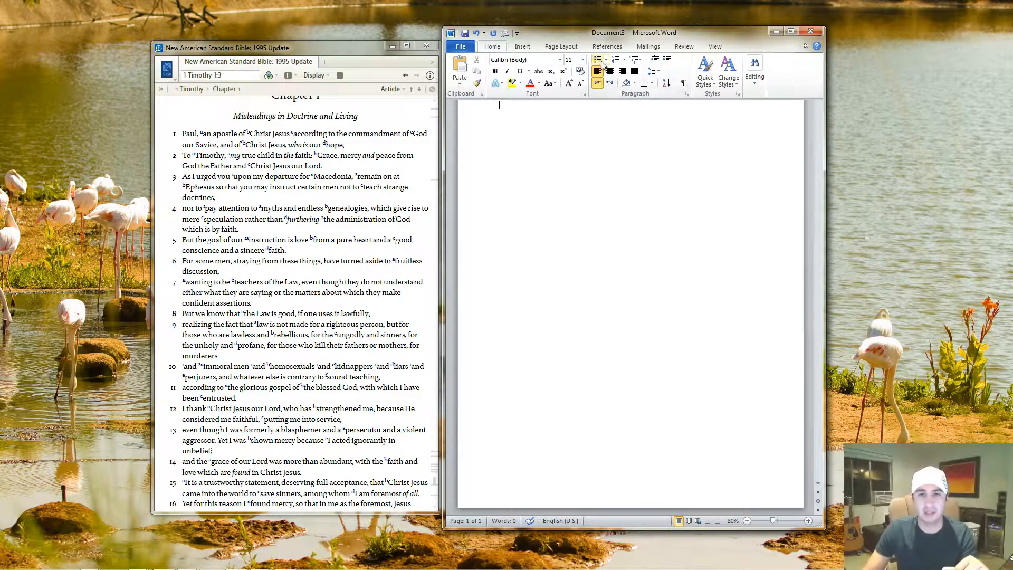
pyautogui.click(598, 59)
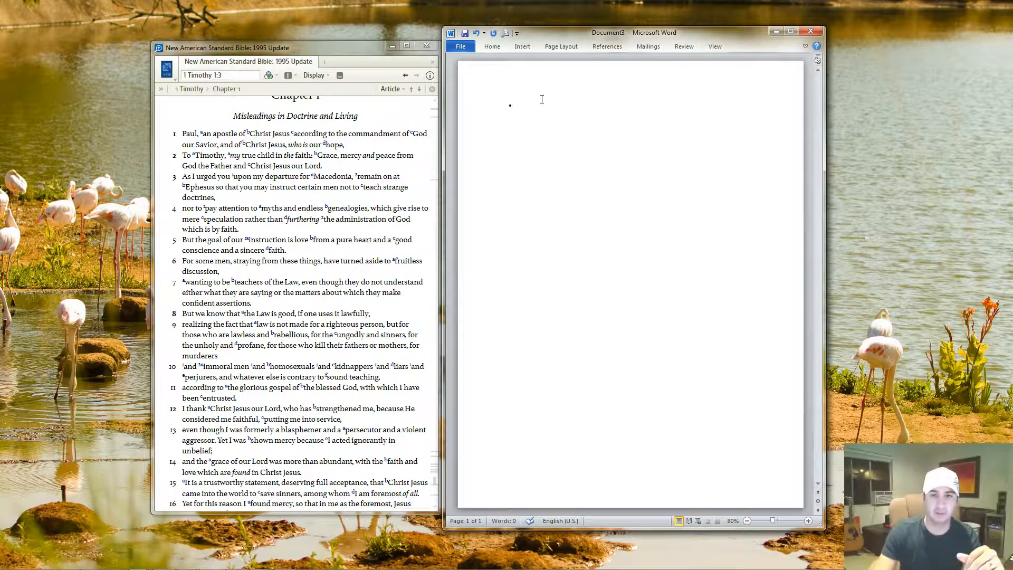
pyautogui.click(492, 46)
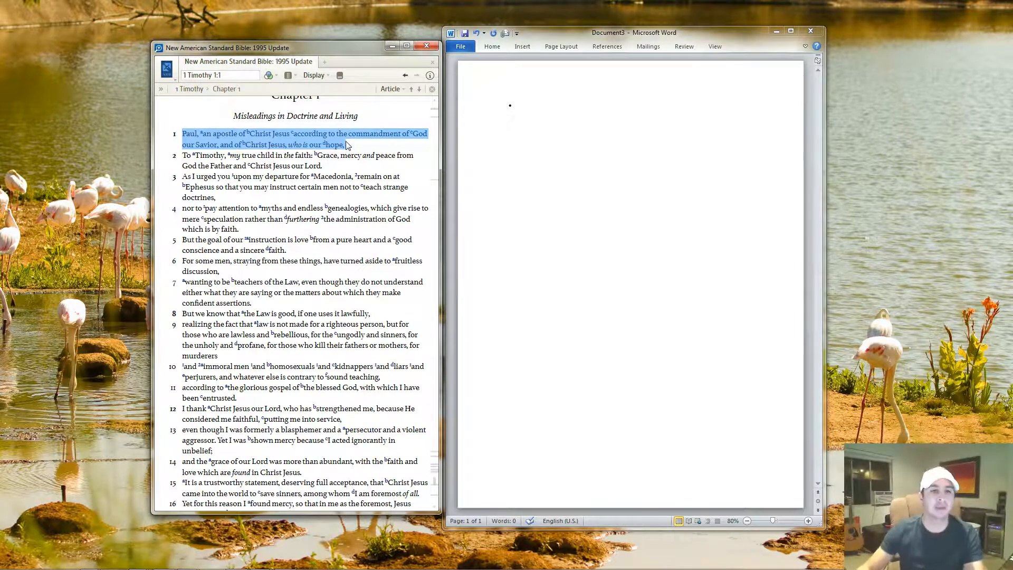
pyautogui.moveTo(188, 137)
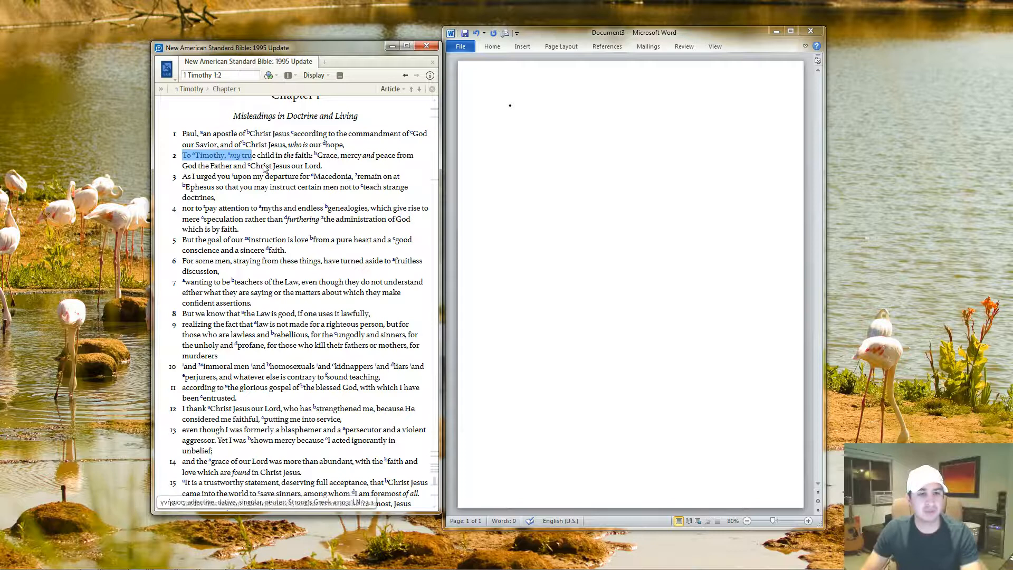
pyautogui.moveTo(220, 155); pyautogui.dragTo(321, 166)
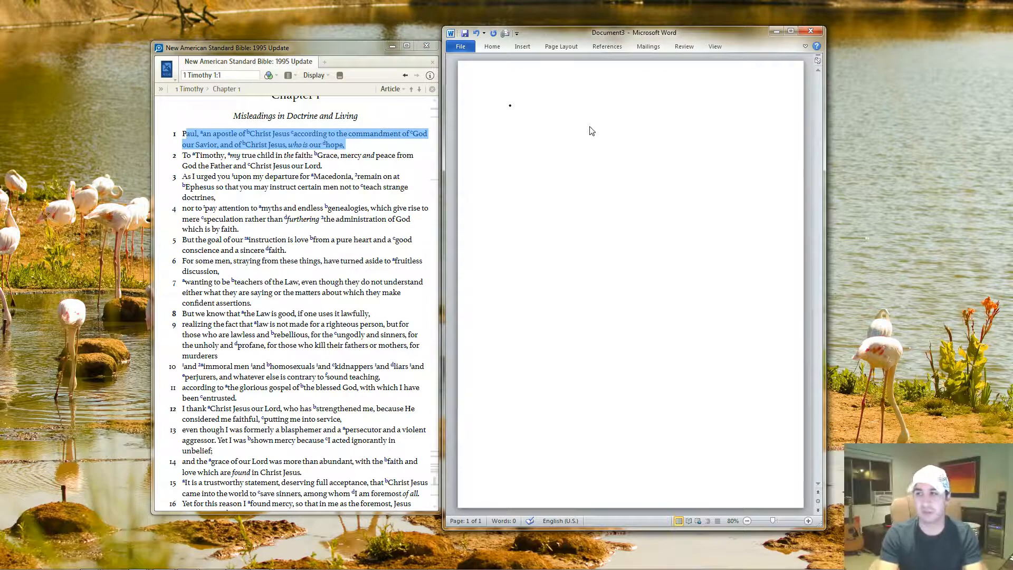
# Type the bullet 'Paul introduces himself as the author of the letter (1)' and start another
pyautogui.write('Paul')
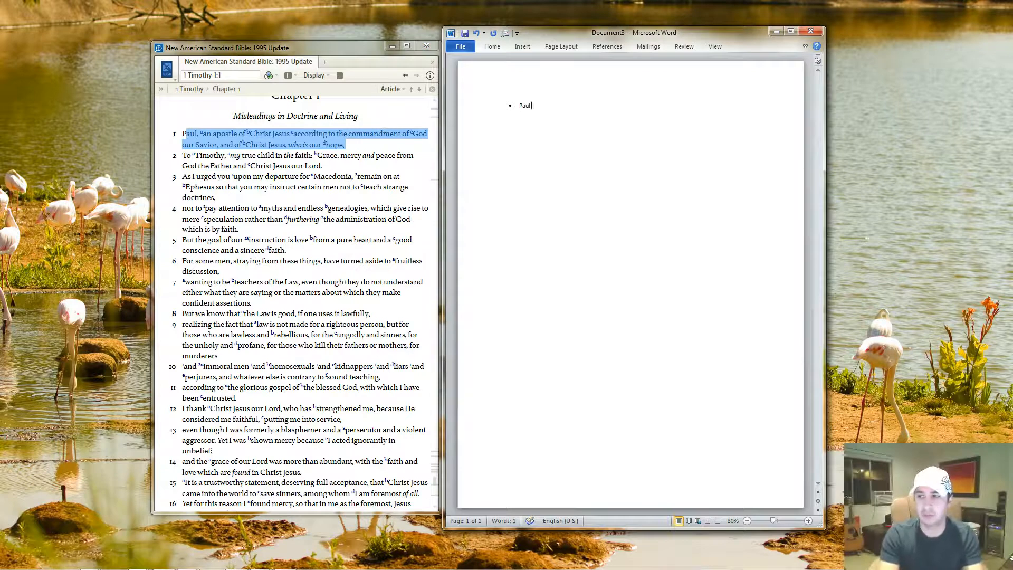
pyautogui.write('introduces himself as t')
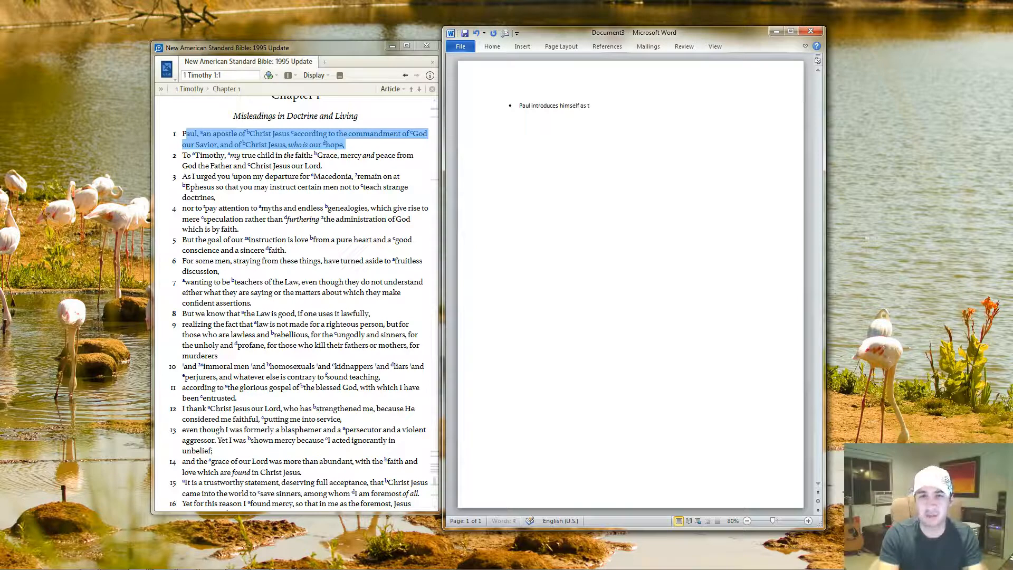
pyautogui.write('he author of the letter (1')
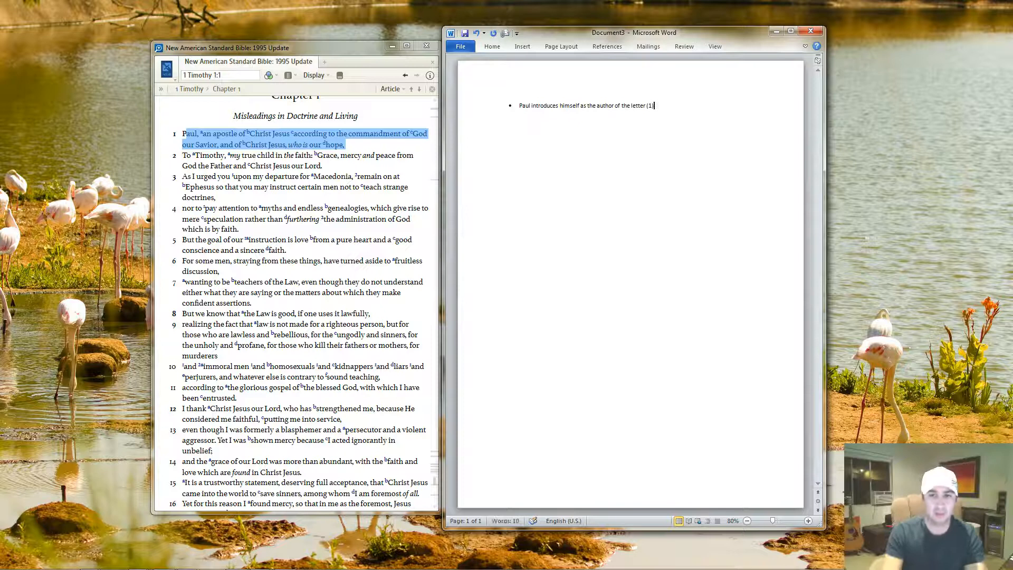
pyautogui.press('enter')
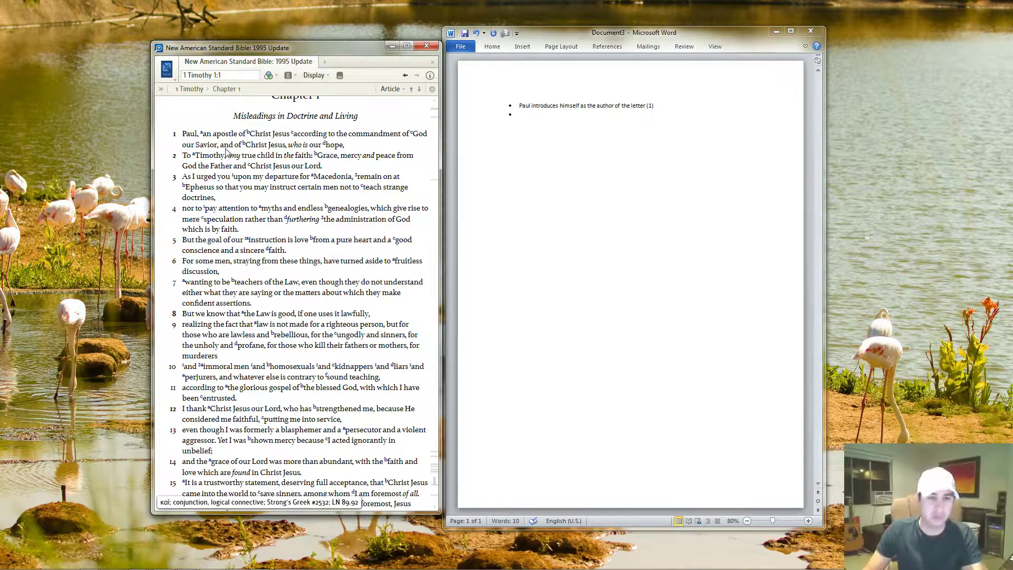
pyautogui.moveTo(318, 137)
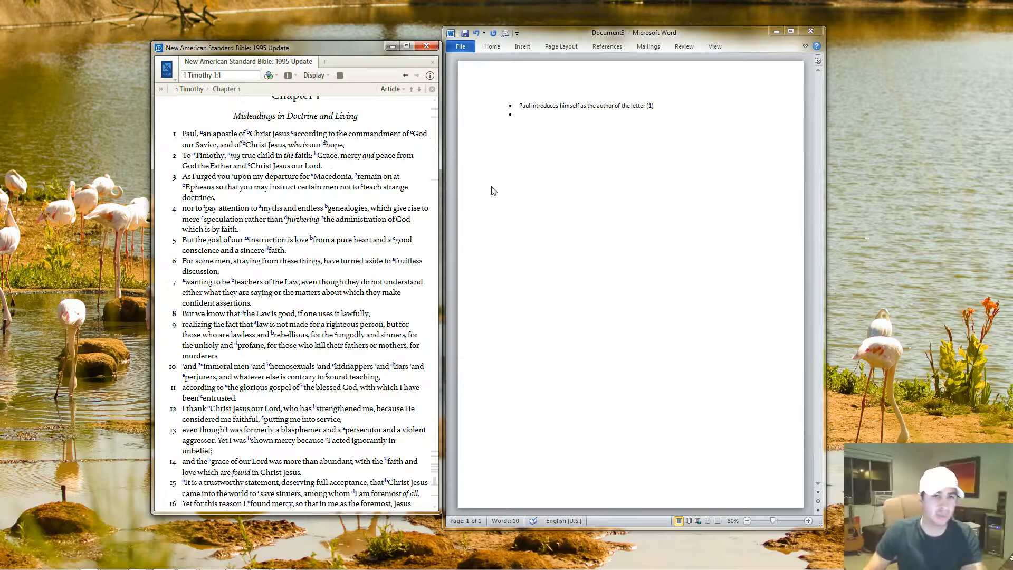
# Add 'Paul identifies Timothy as the recipient of the letter (2)', fixing the misspelled Timothy
pyautogui.moveTo(202, 134); pyautogui.dragTo(345, 144)
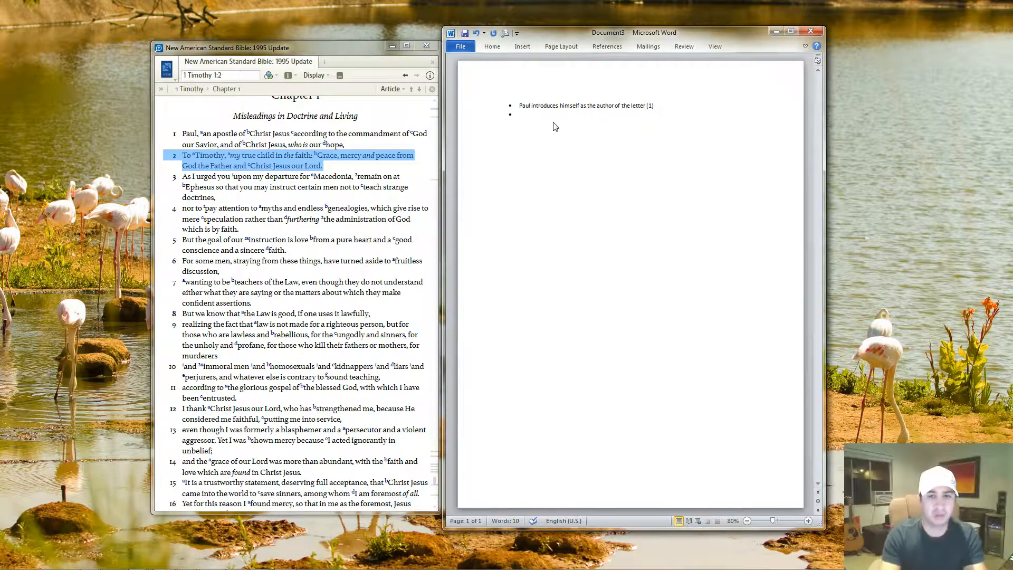
pyautogui.write('Paul identifies Tiom')
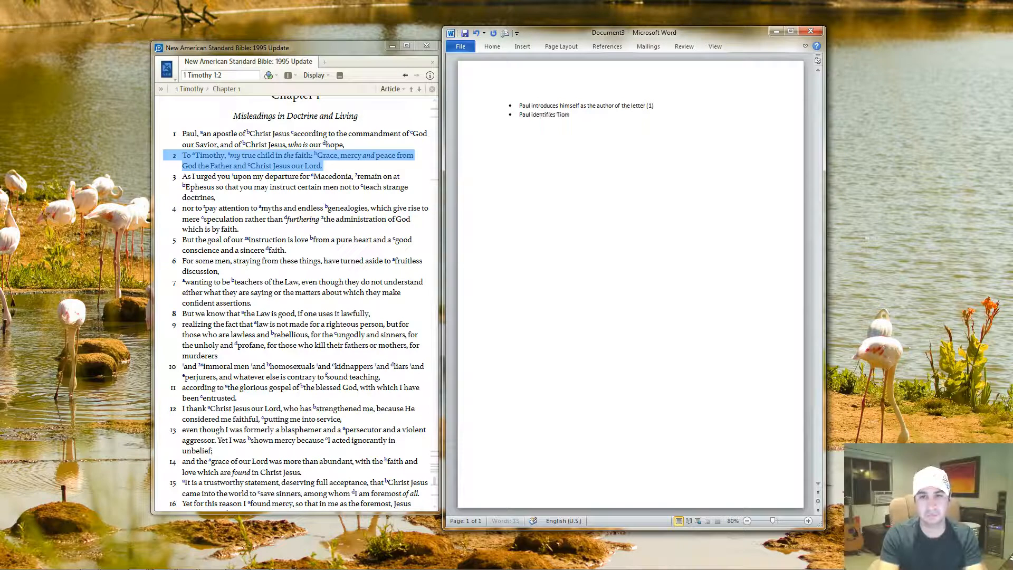
pyautogui.write('as hi')
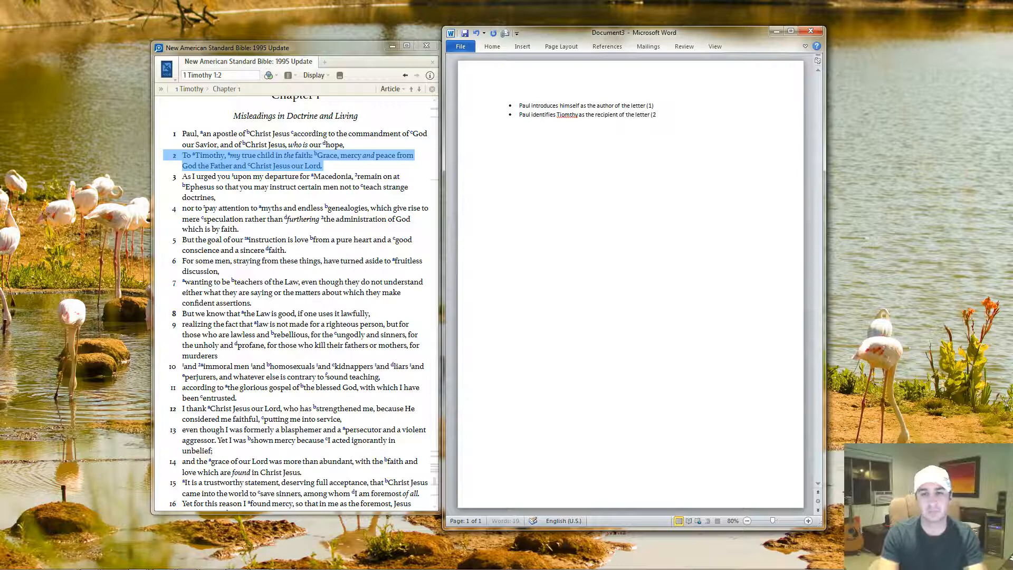
pyautogui.rightClick(566, 114)
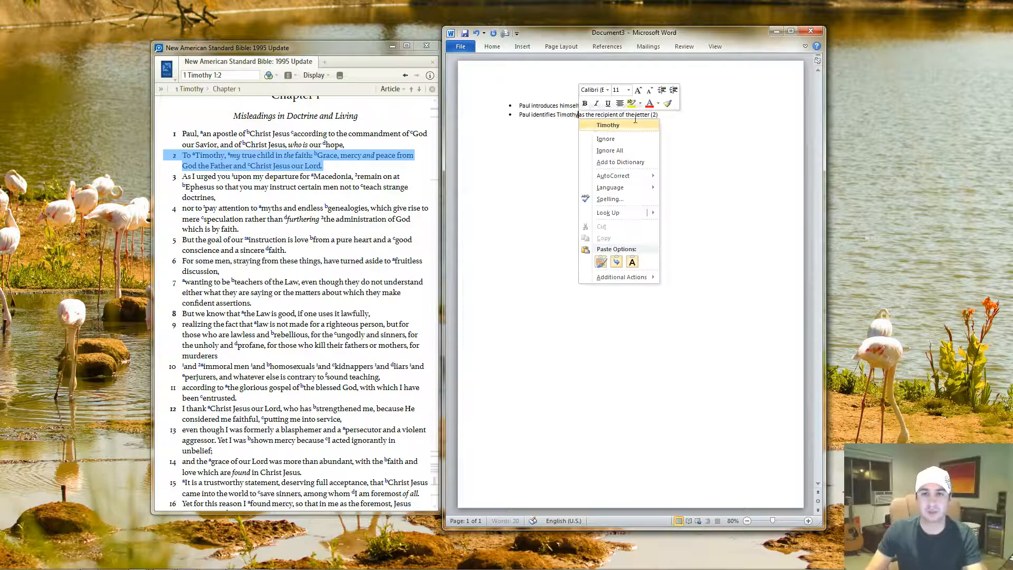
pyautogui.click(690, 119)
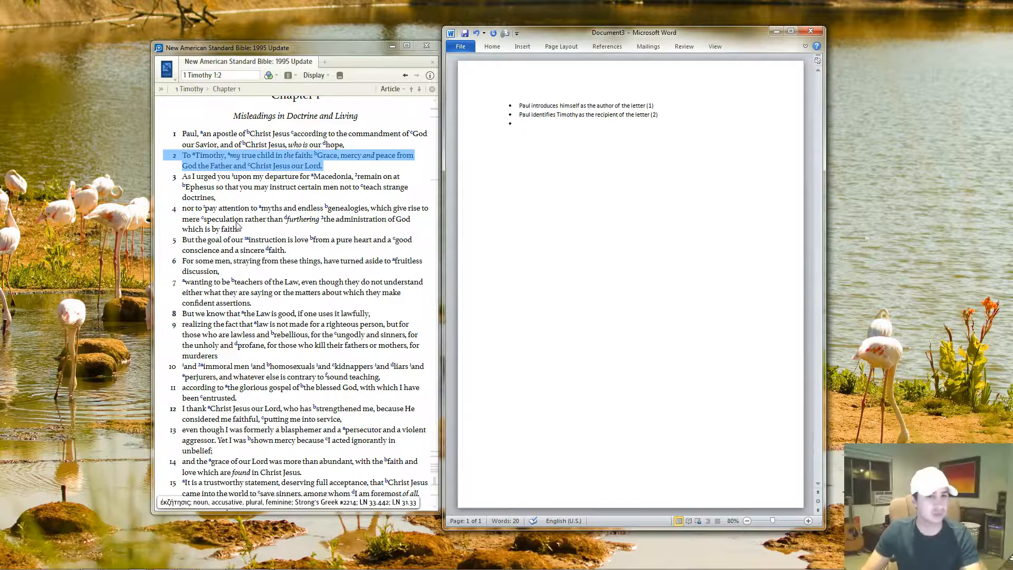
pyautogui.moveTo(185, 185)
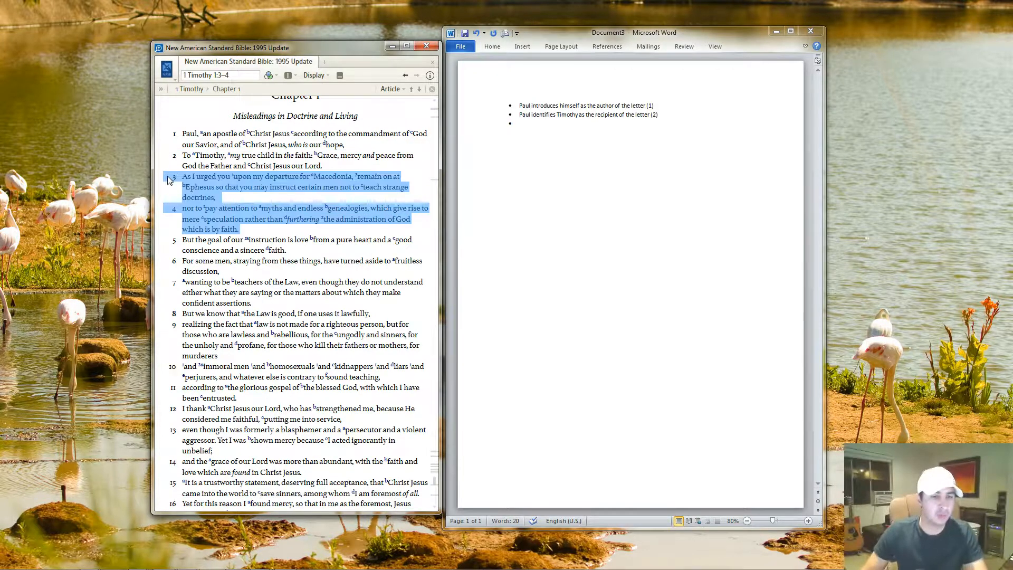
pyautogui.moveTo(267, 208)
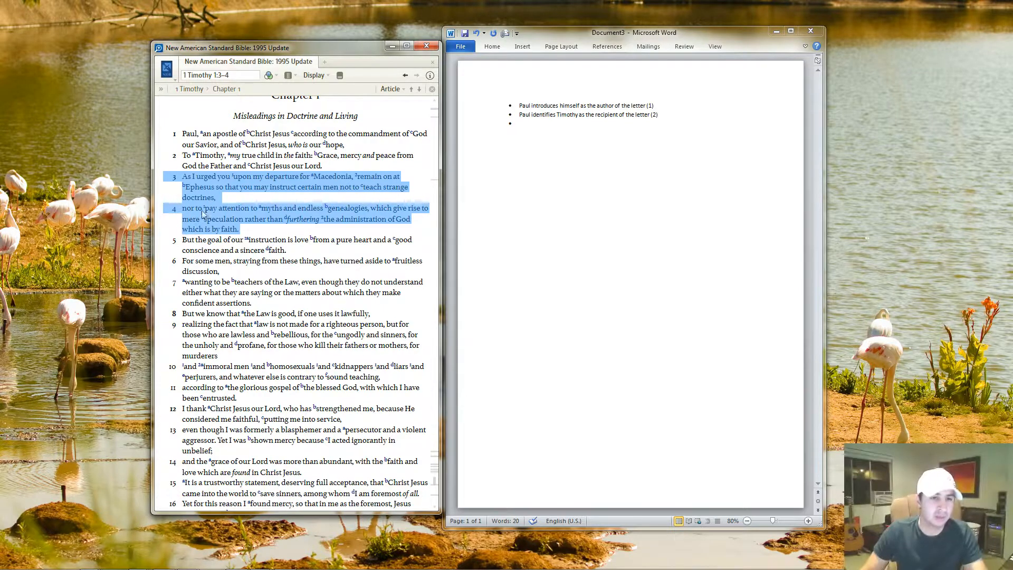
pyautogui.moveTo(256, 214)
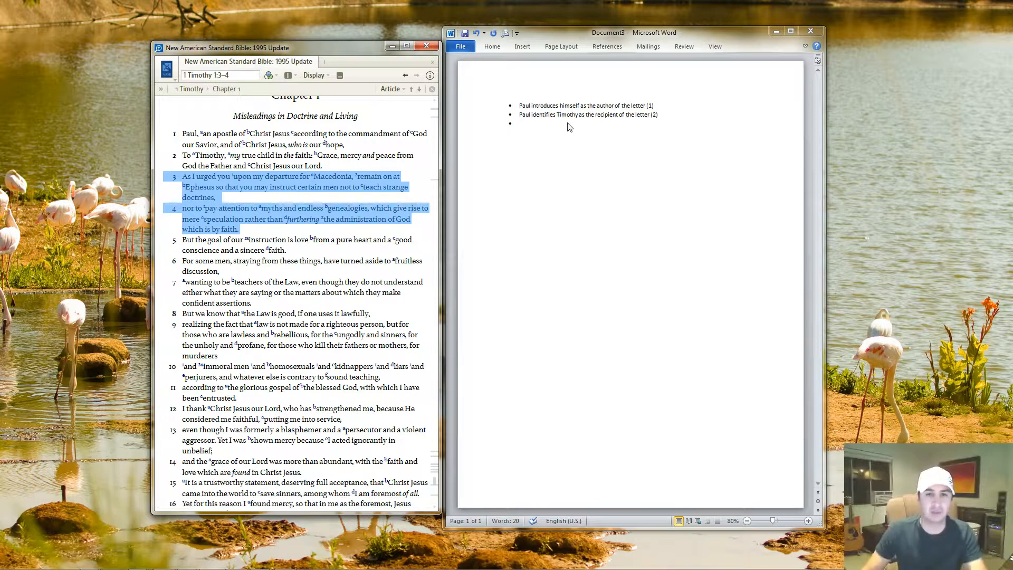
# Type the bullet 'Paul reminds timothy of his instruction' with an indented verse 3 sub-point
pyautogui.write('Paul reminds timothy of his')
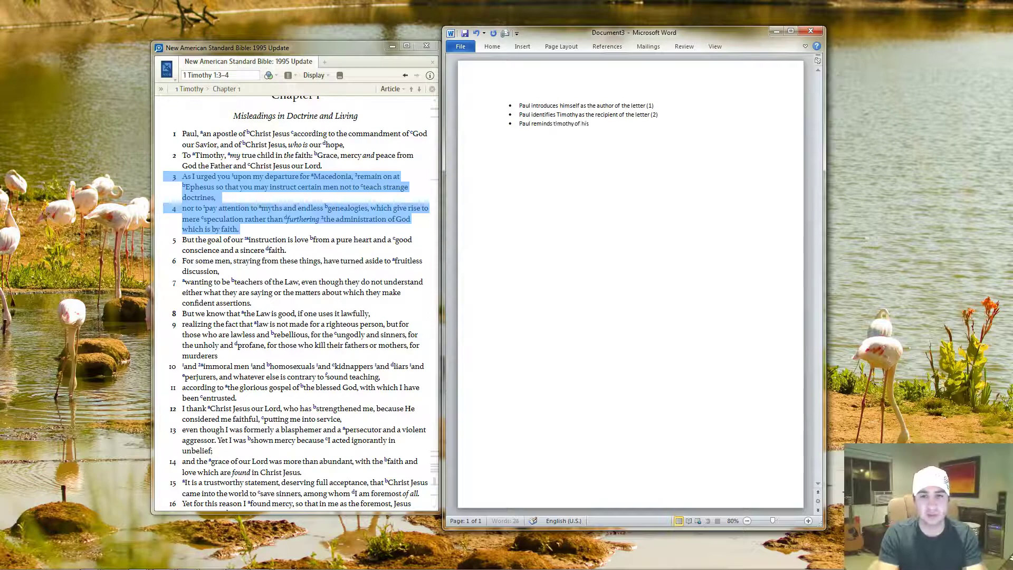
pyautogui.write('instruction')
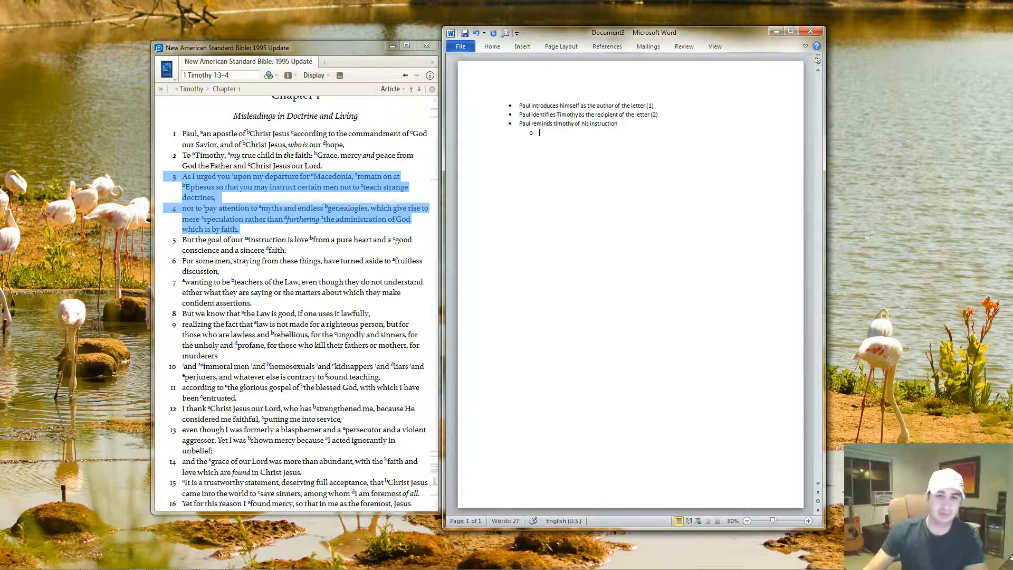
pyautogui.moveTo(630, 151)
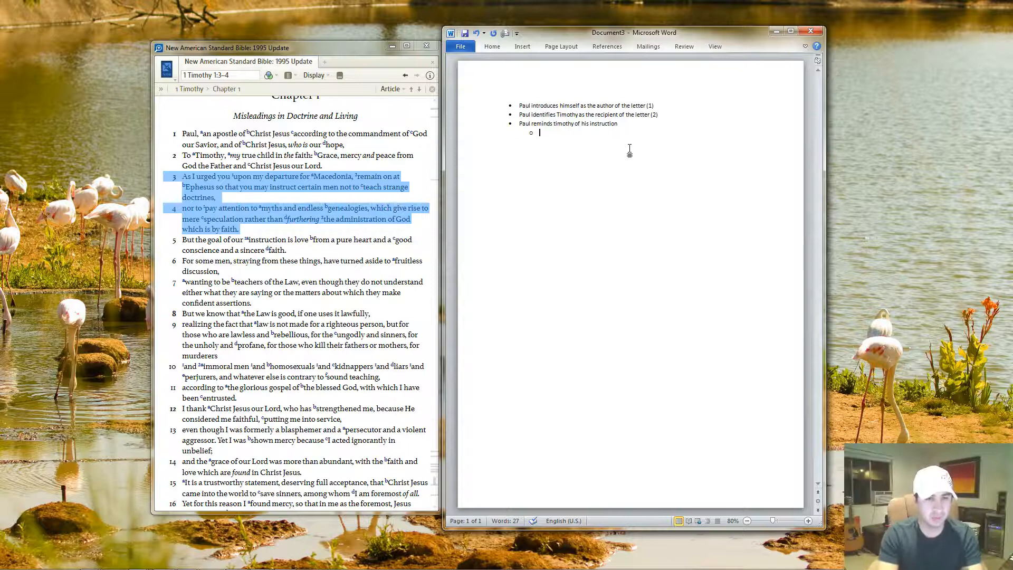
pyautogui.write('Not to allow men to teach strange doctrines')
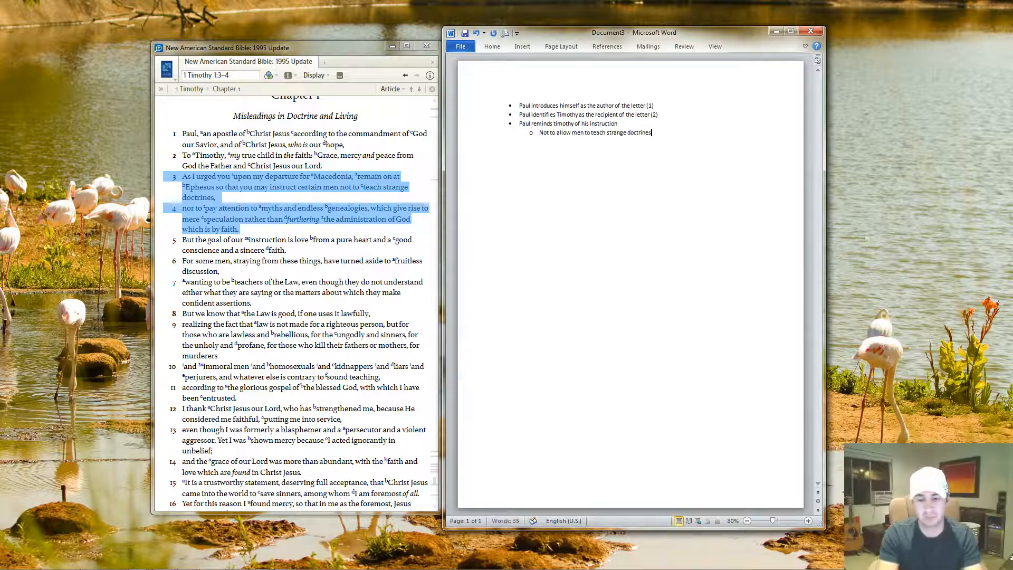
pyautogui.press('enter')
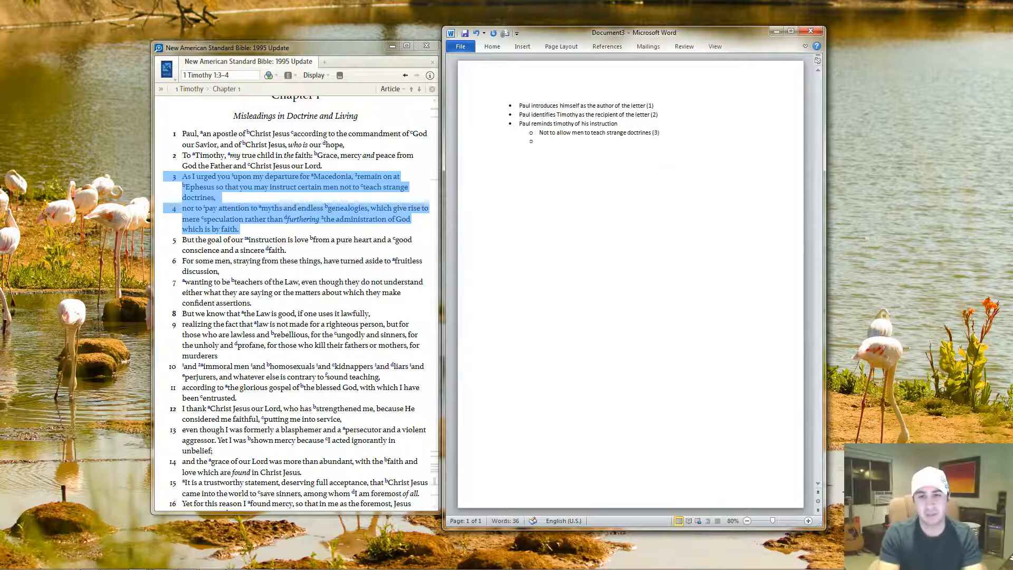
# Add the verse 4 sub-point about myths and tag the parent bullet (3-4)
pyautogui.write('Nor to pay attention to')
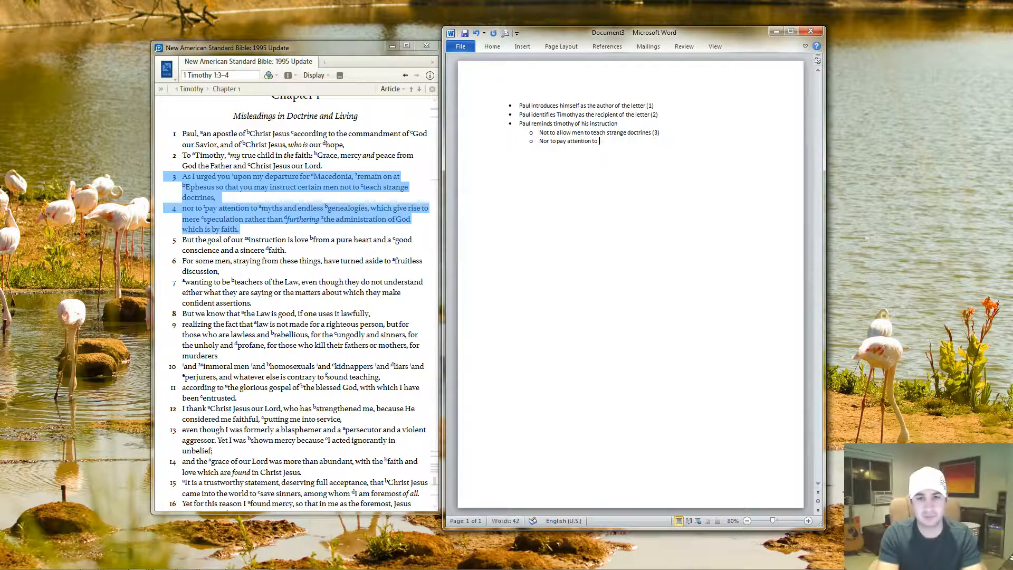
pyautogui.write('myths')
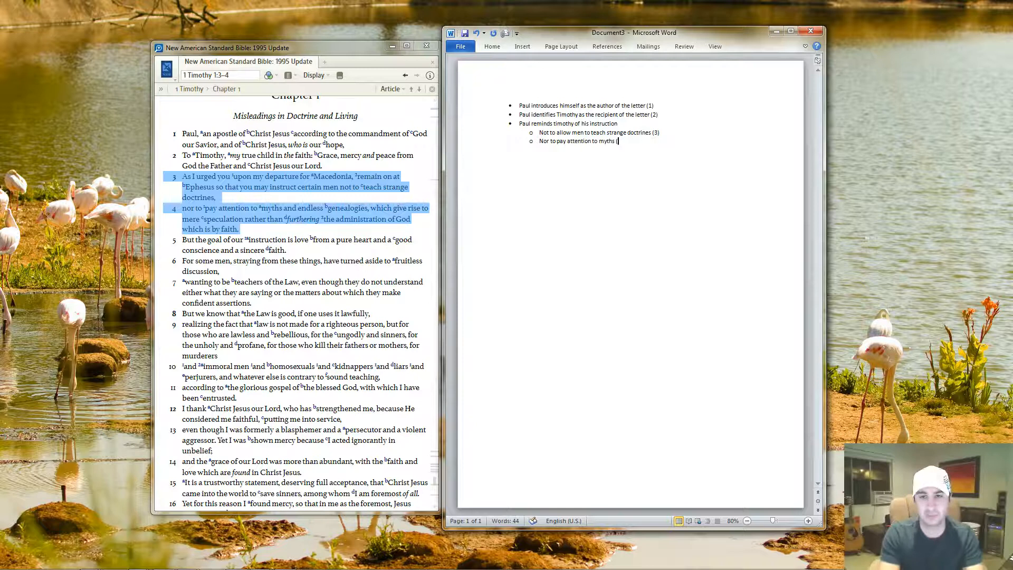
pyautogui.write('(4)')
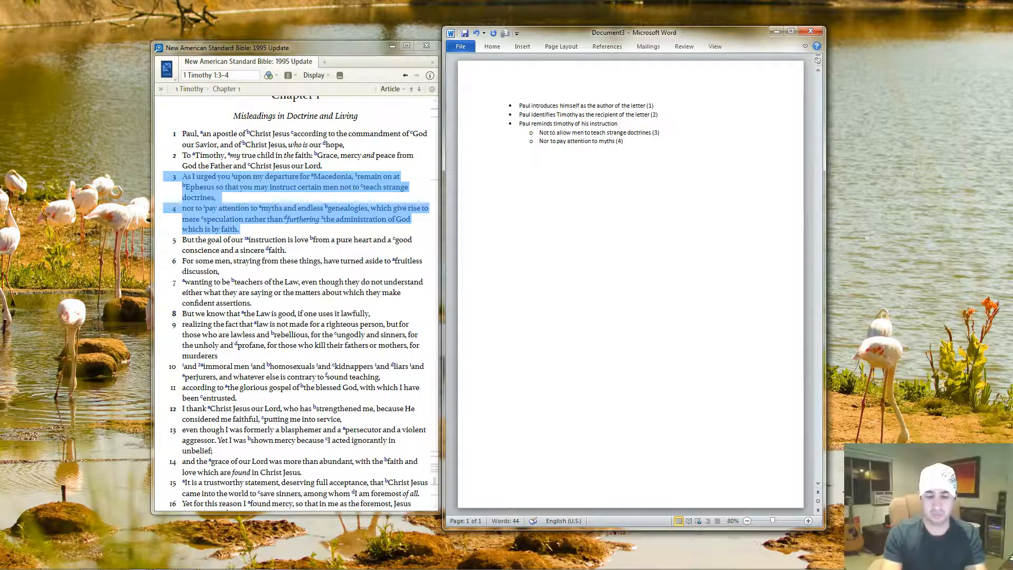
pyautogui.write('(3-4)')
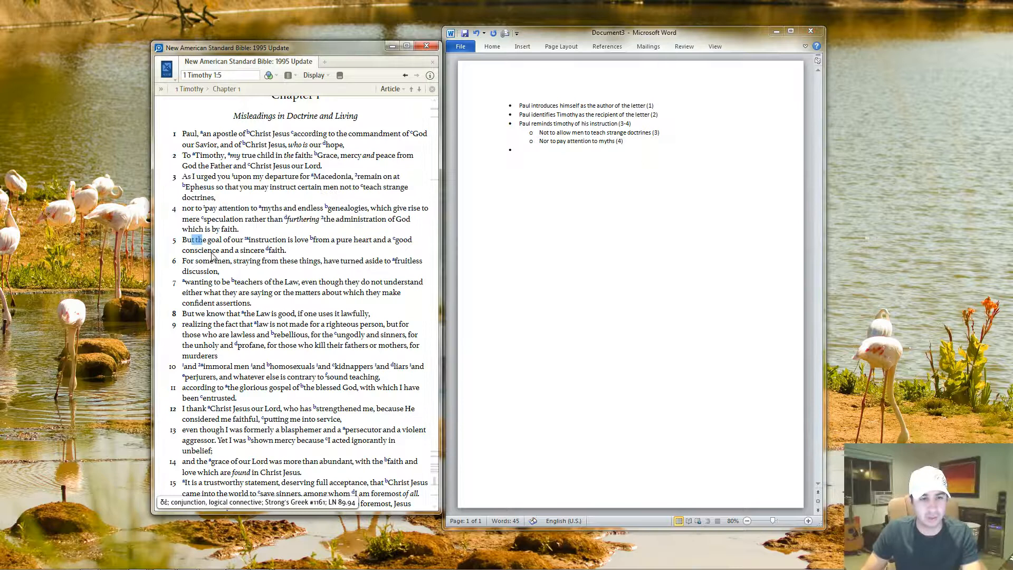
# Highlight verses 5–6 in Logos, add bullets through verse 19, and title it 'Timothy'
pyautogui.moveTo(184, 239); pyautogui.dragTo(220, 265)
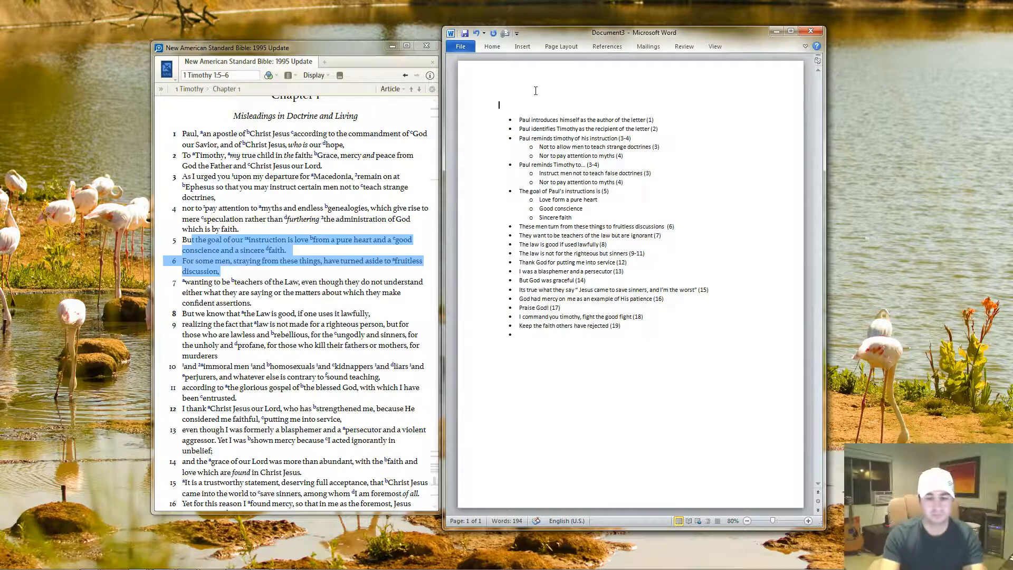
pyautogui.write('Timothy')
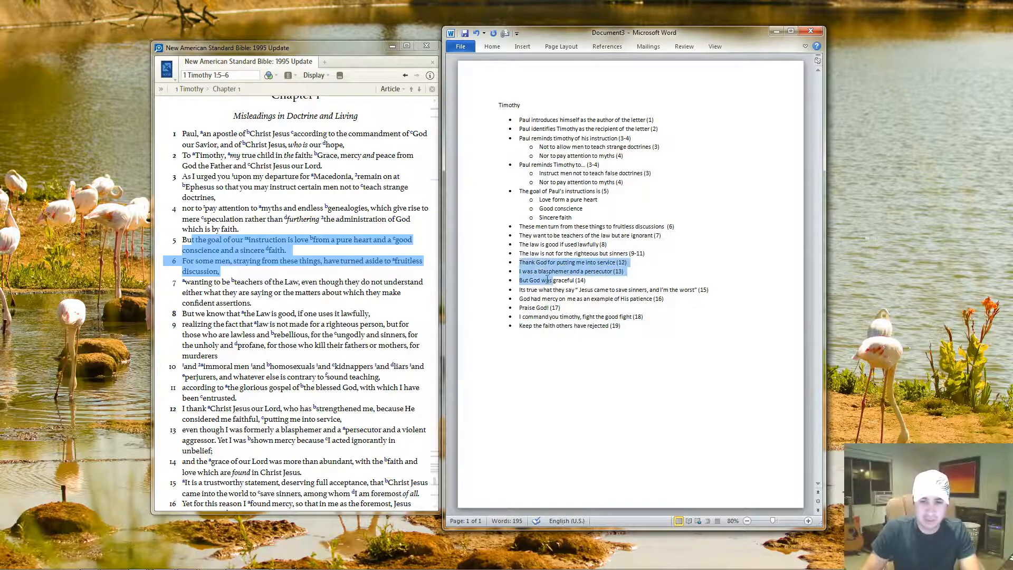
# Add unbulleted headings 'Paul thanks God for using him' and 'The Address' between bullet groups
pyautogui.moveTo(520, 280); pyautogui.dragTo(569, 308)
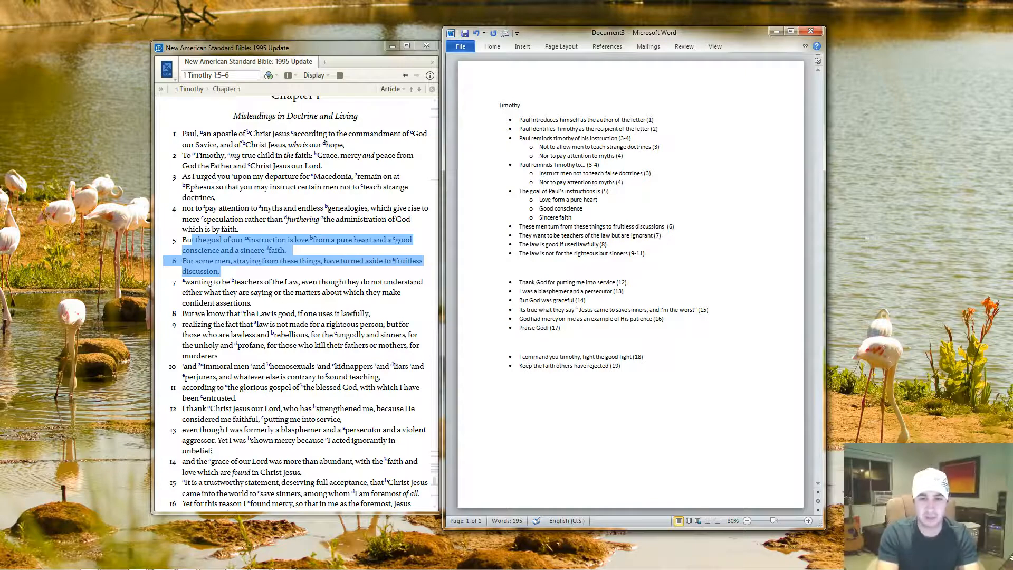
pyautogui.write('Paul thanks G')
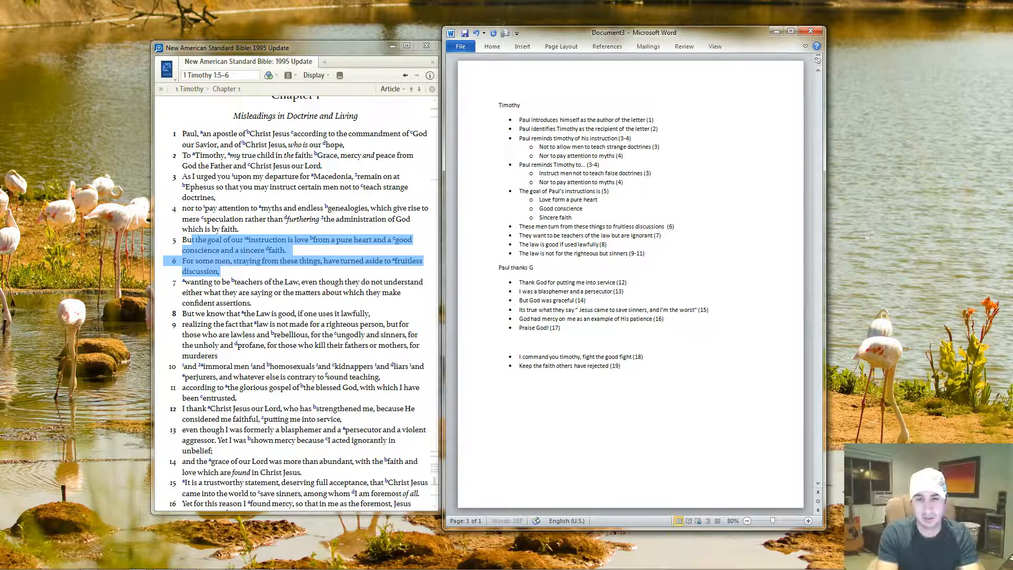
pyautogui.write('od for')
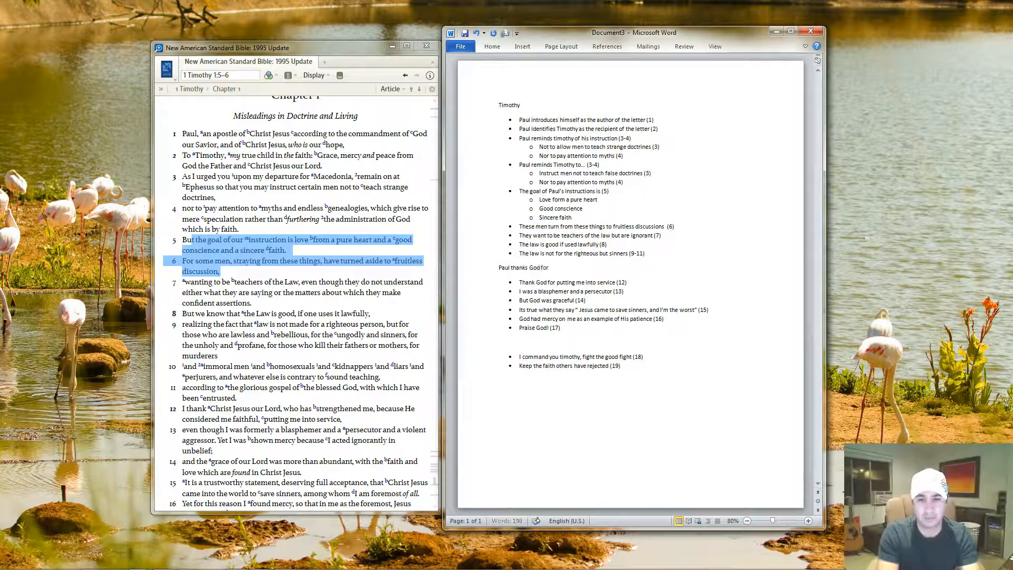
pyautogui.write('using him')
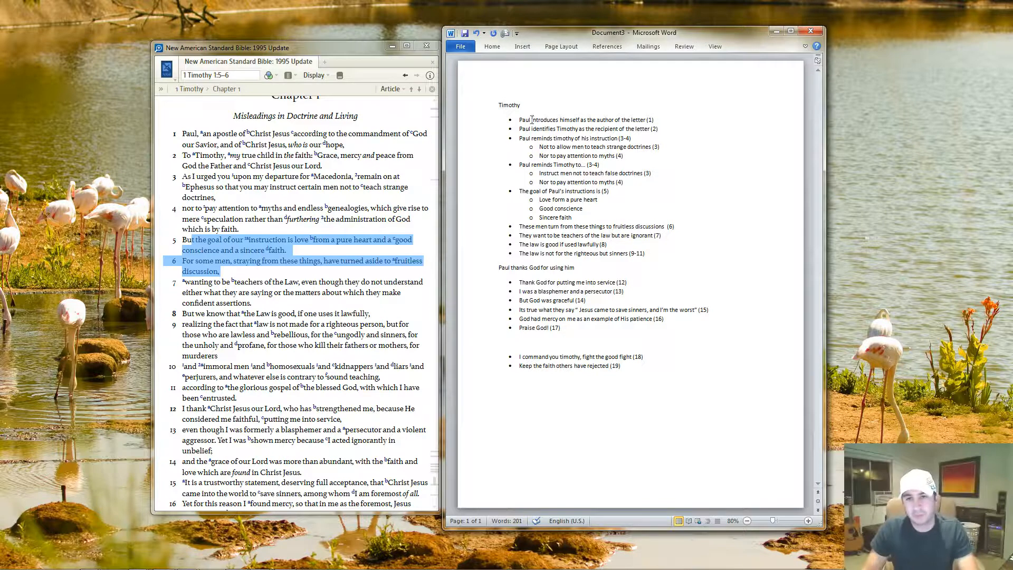
pyautogui.moveTo(684, 130)
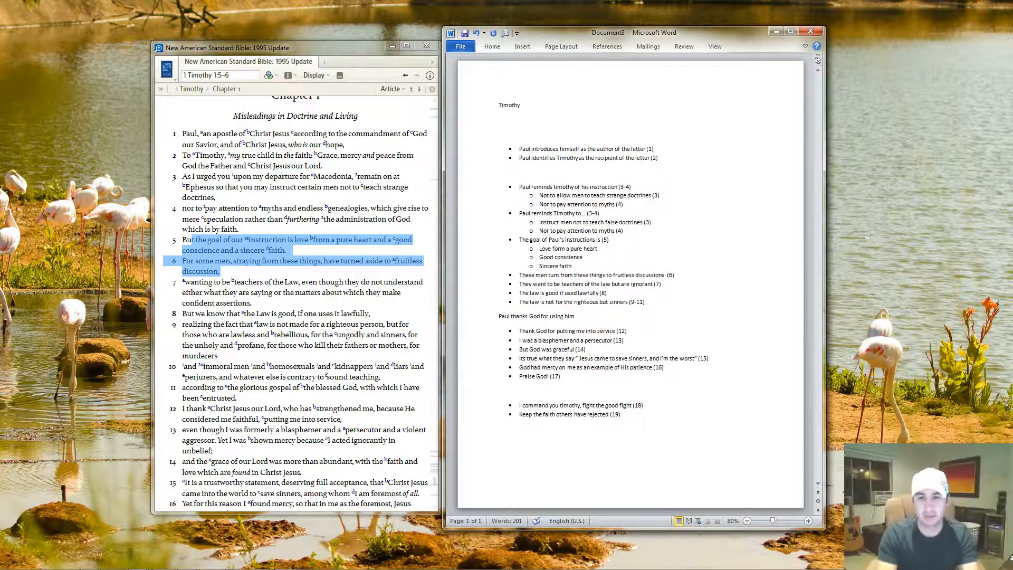
pyautogui.write('The Address')
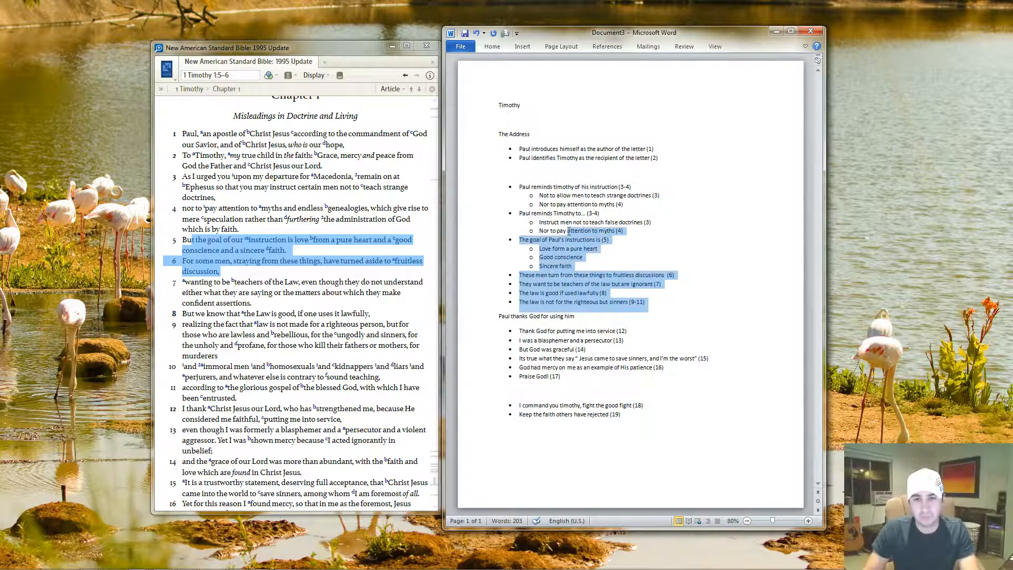
# Type the verse 3 heading about false doctrines, then highlight the verse 18 bullet
pyautogui.click(527, 187)
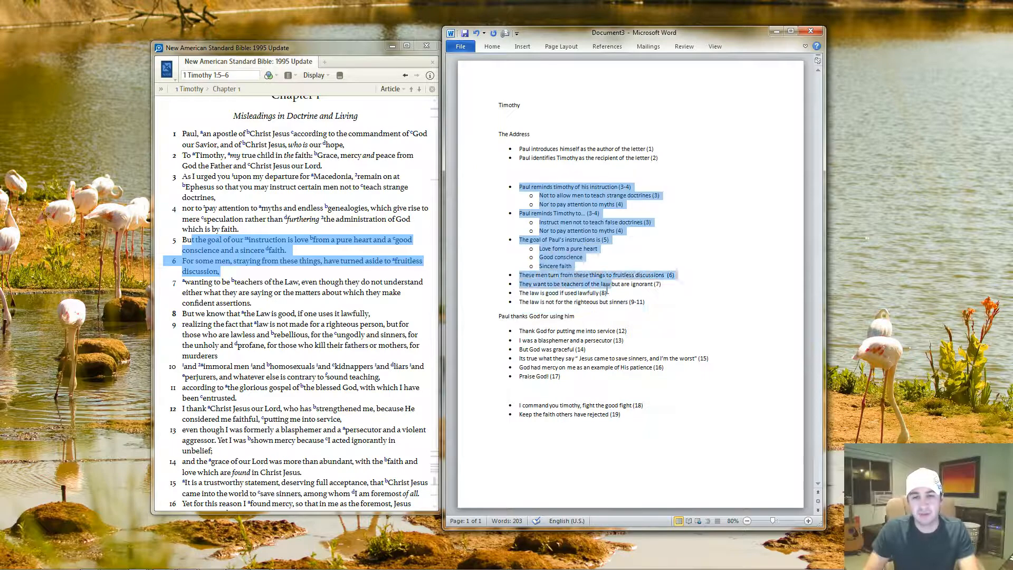
pyautogui.click(720, 204)
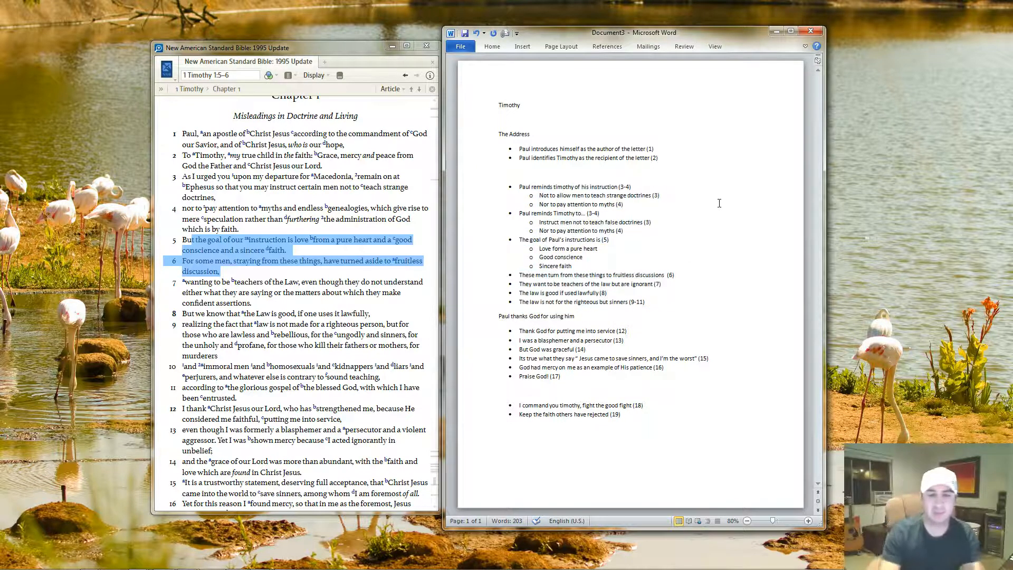
pyautogui.write('Paul reminds Timothy about his instructions concerning')
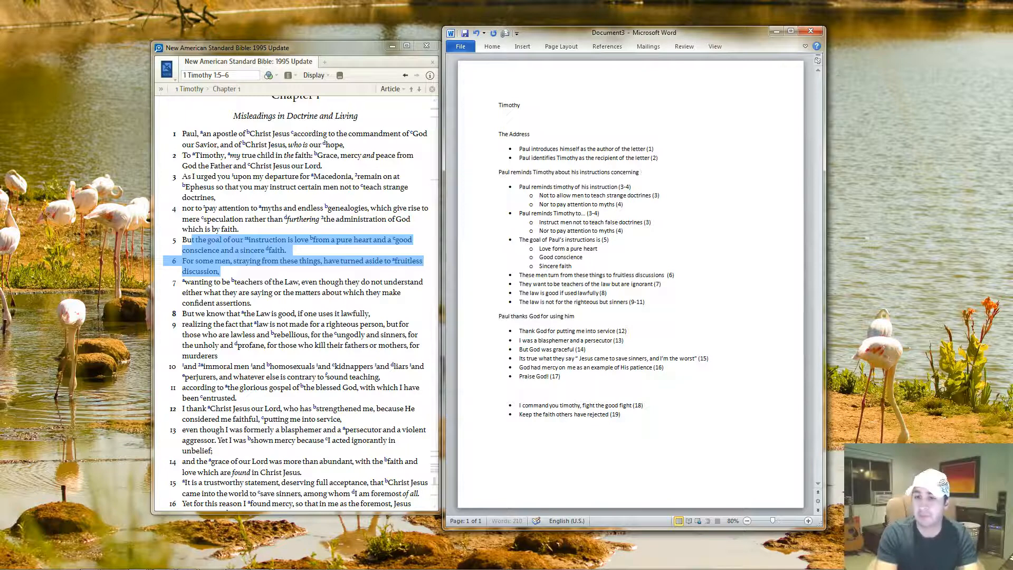
pyautogui.write('false doctrines')
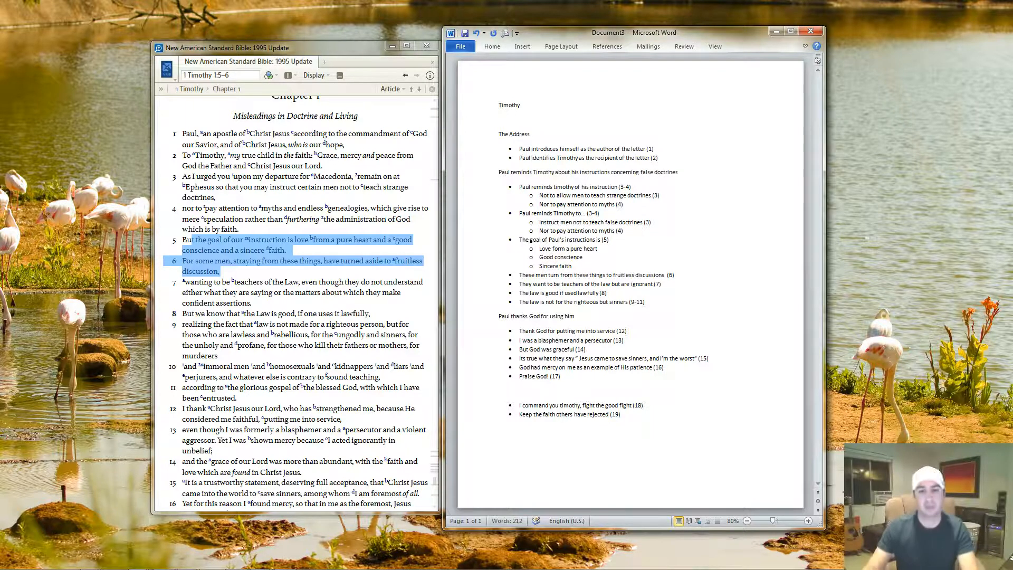
pyautogui.moveTo(519, 406); pyautogui.dragTo(581, 406)
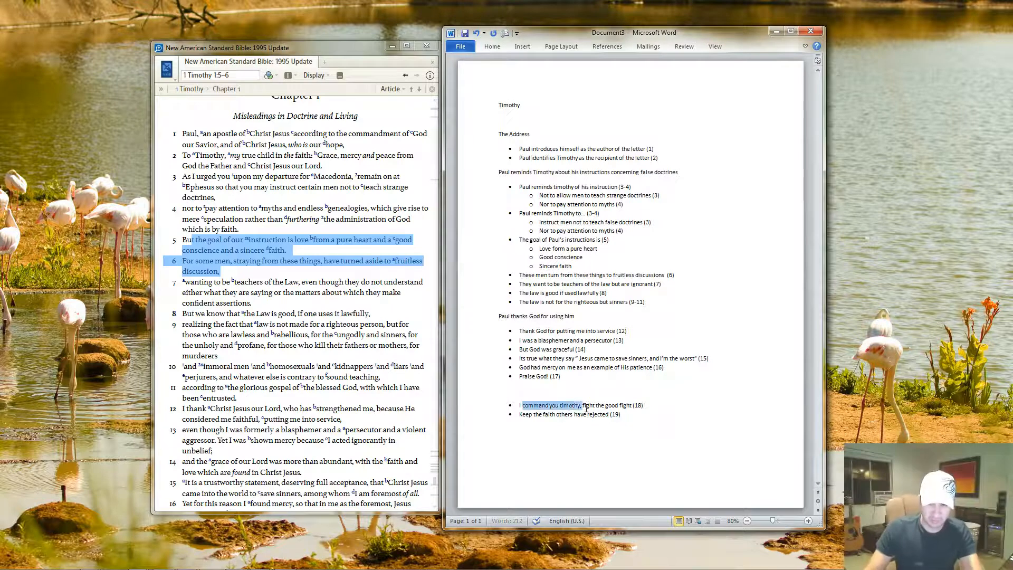
pyautogui.moveTo(521, 405); pyautogui.dragTo(622, 415)
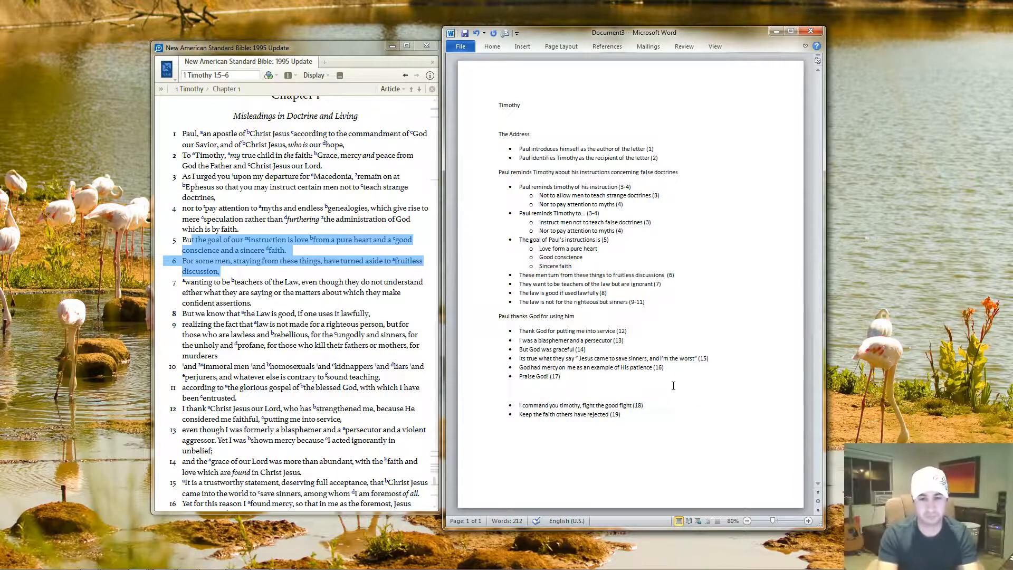
# Type 'Paul instructs Timothy to fight the good fight' above verse 18, ending after verse 19
pyautogui.write('Paul instructs')
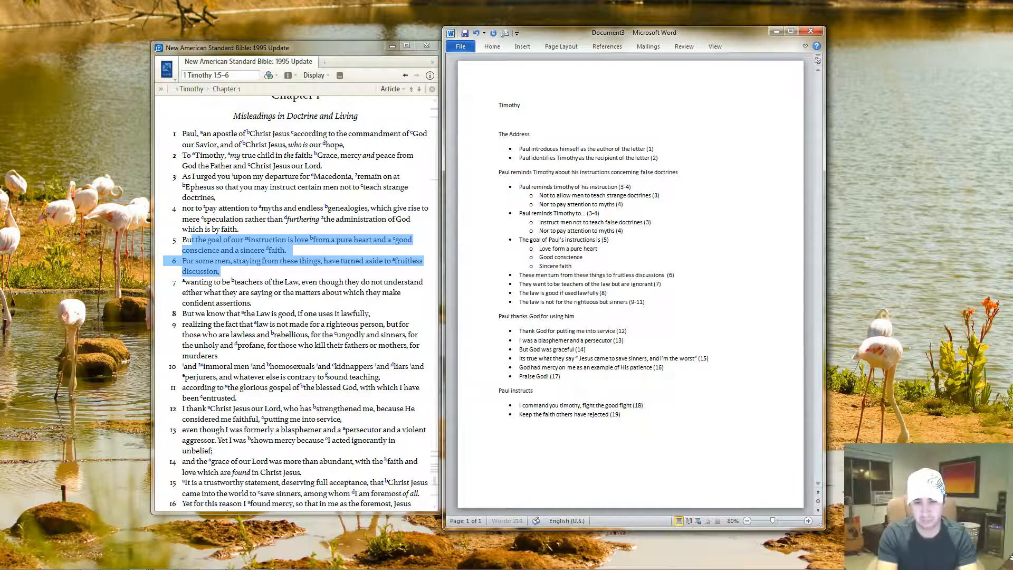
pyautogui.write('Timo')
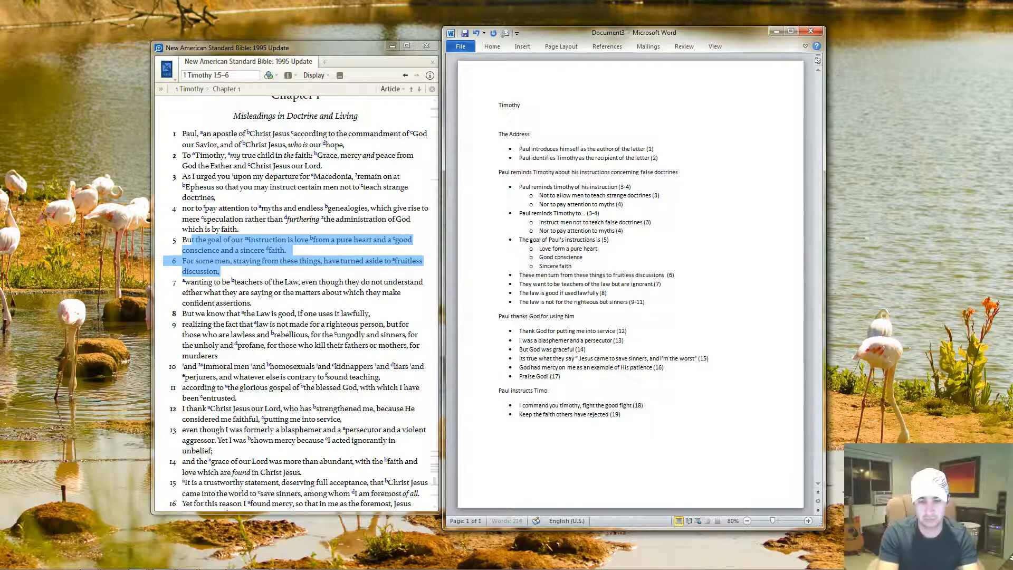
pyautogui.write('thy to fight the good fight')
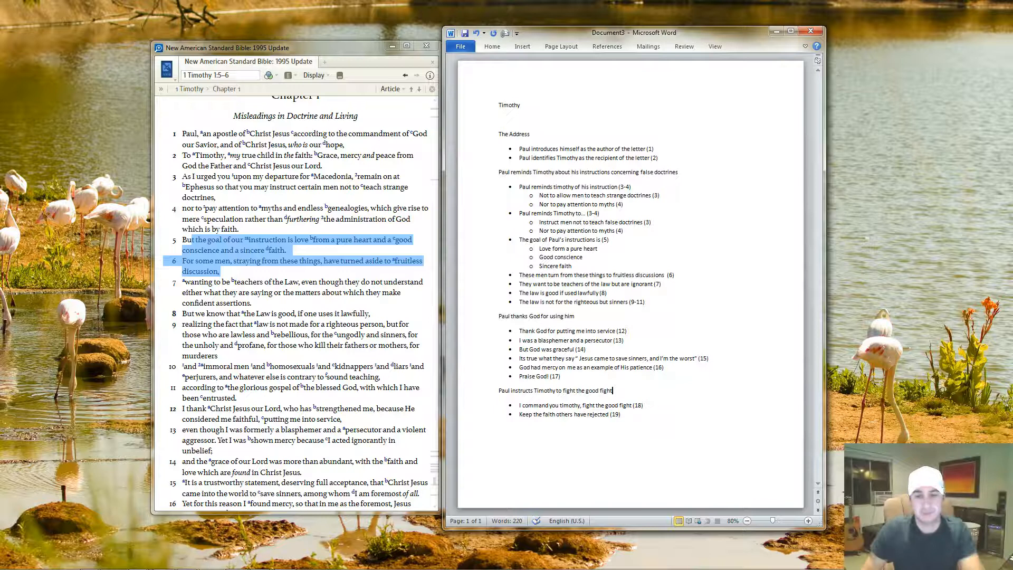
pyautogui.moveTo(519, 340); pyautogui.dragTo(562, 377)
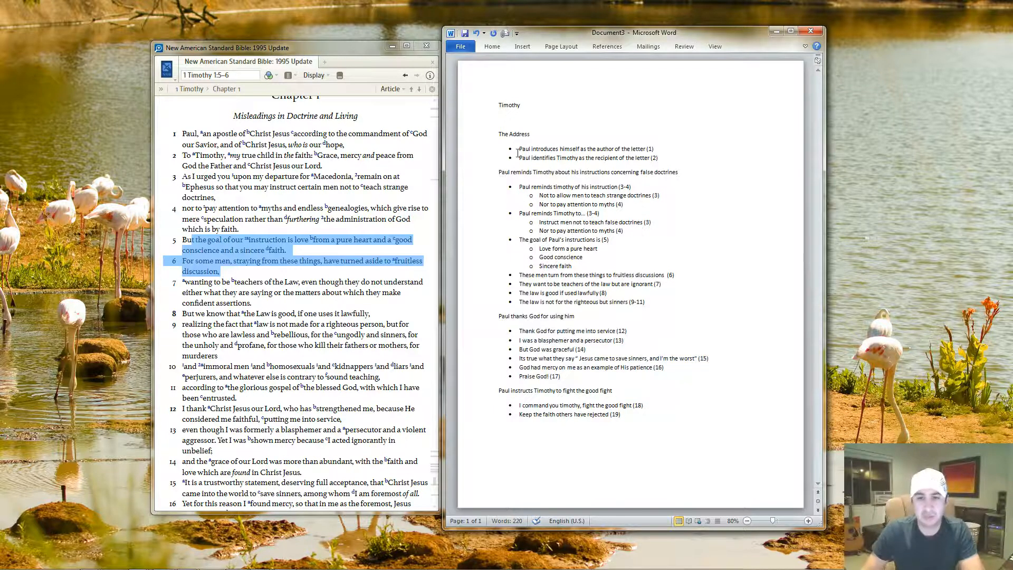
pyautogui.moveTo(650, 287)
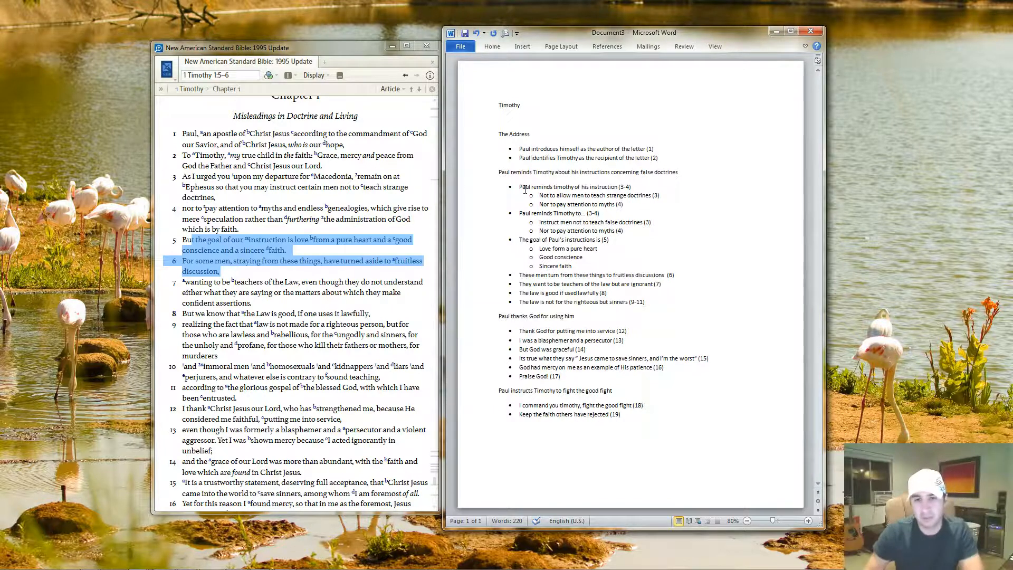
pyautogui.moveTo(520, 187); pyautogui.dragTo(633, 301)
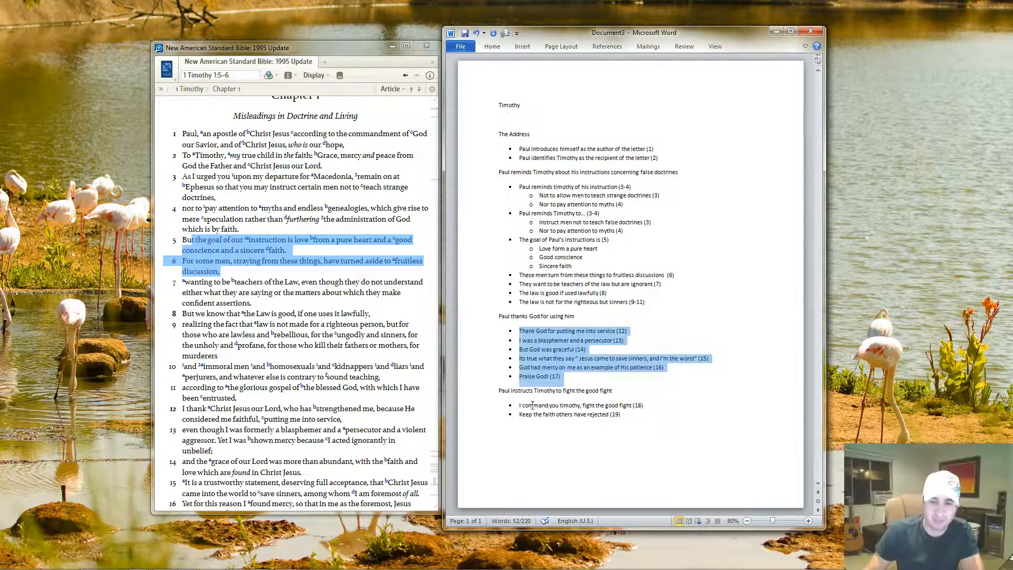
pyautogui.click(621, 414)
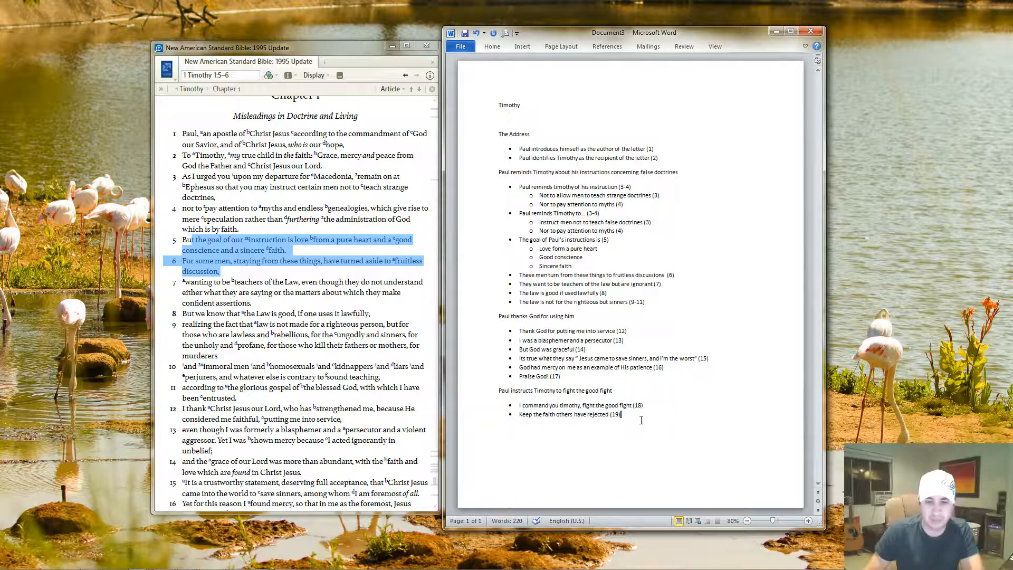